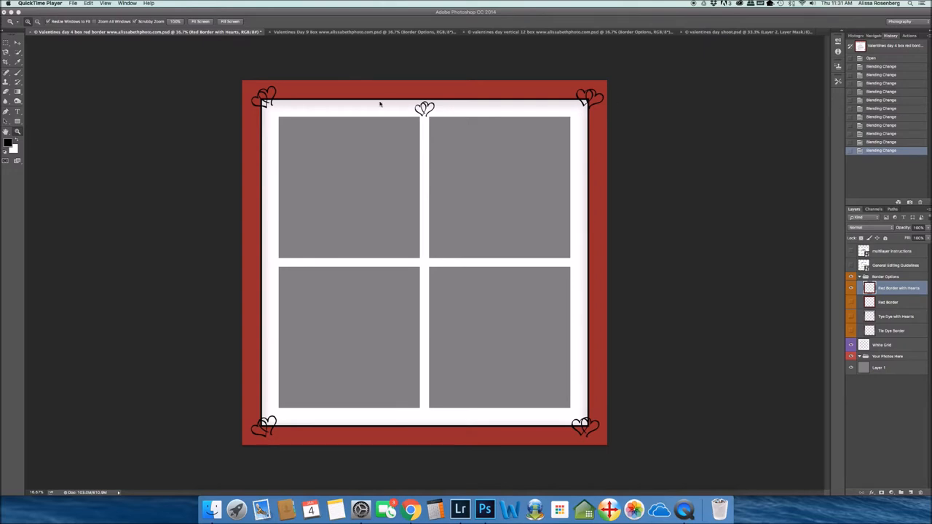
mouse_move(637, 151)
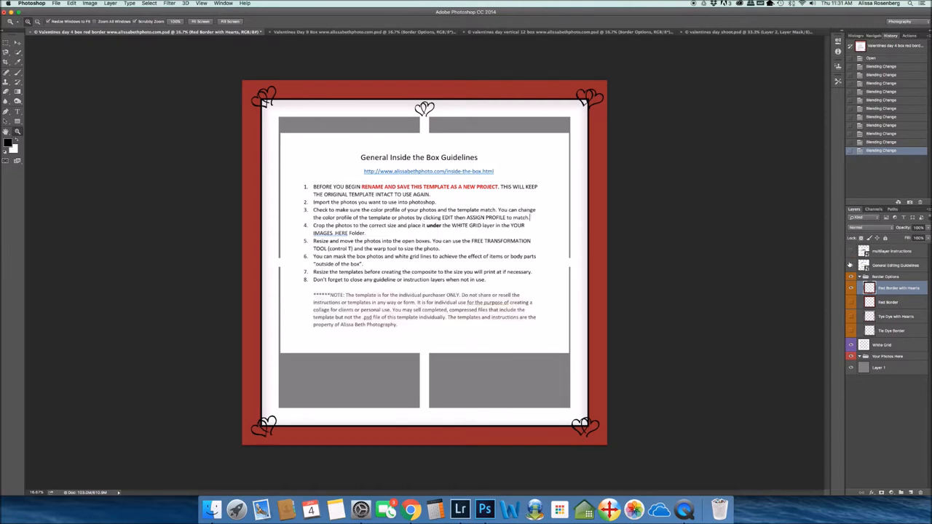
Preview then hide the General Editing Guidelines and Multilayer Instructions overlays, and collapse Border Options.
left_click(850, 265)
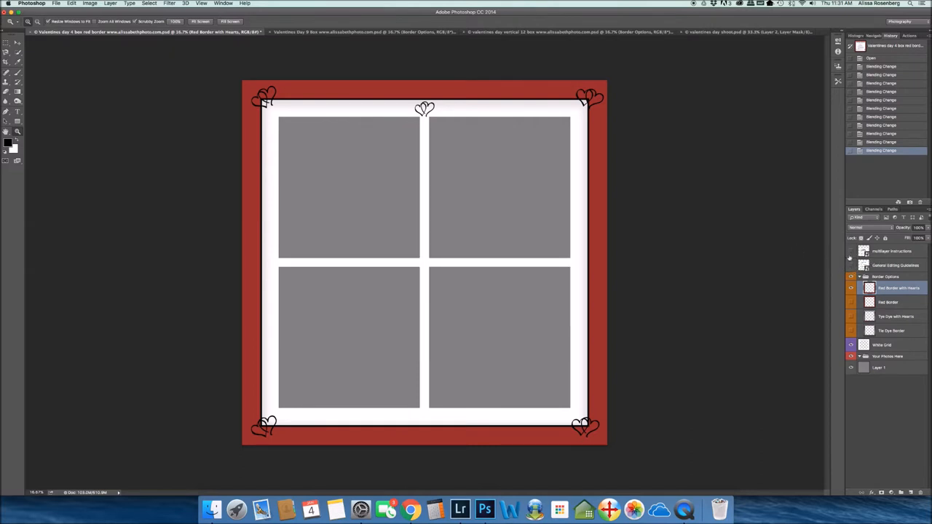
left_click(850, 252)
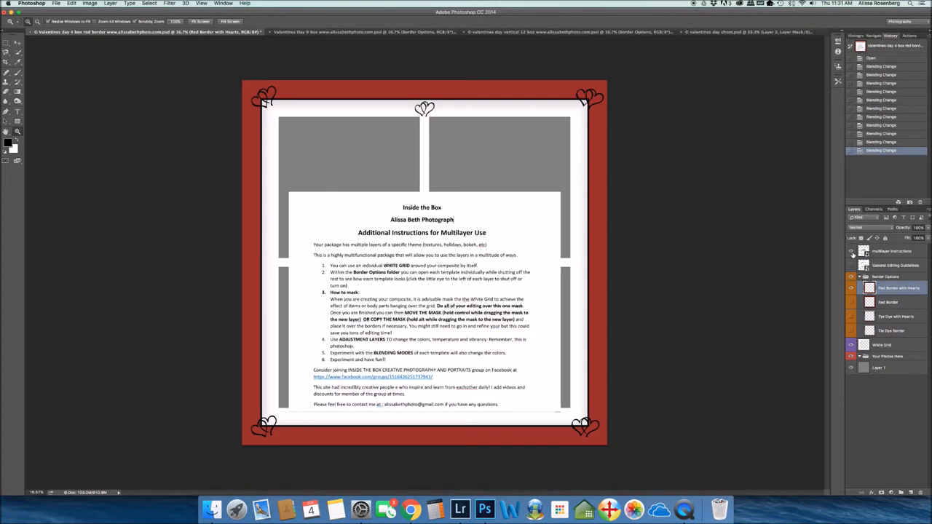
left_click(850, 265)
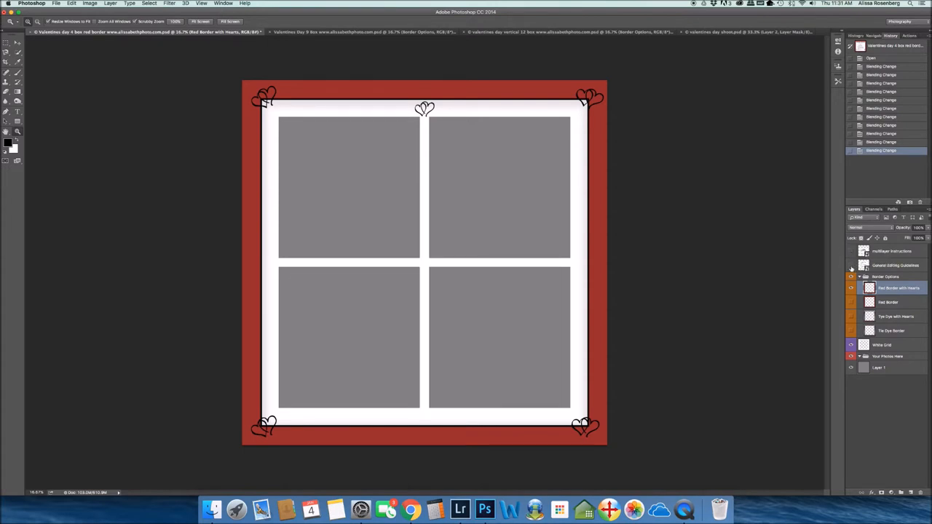
left_click(850, 265)
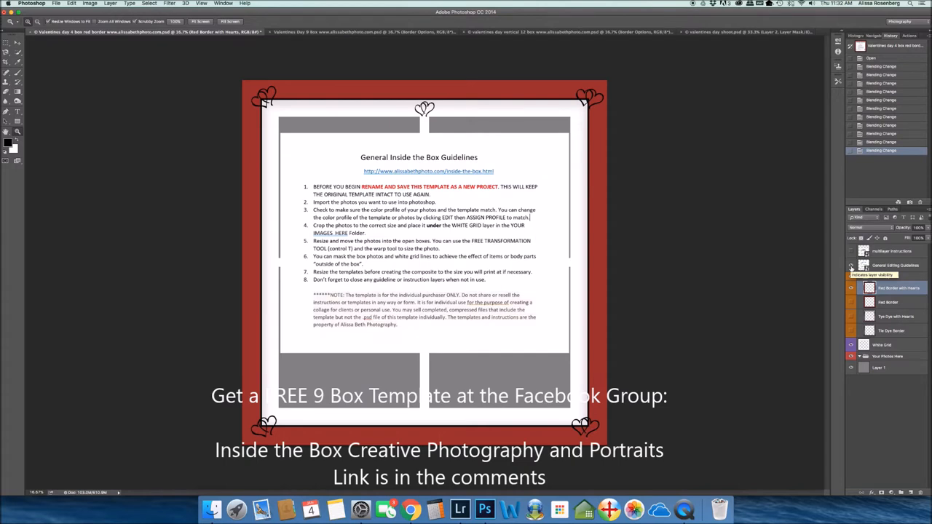
left_click(850, 264)
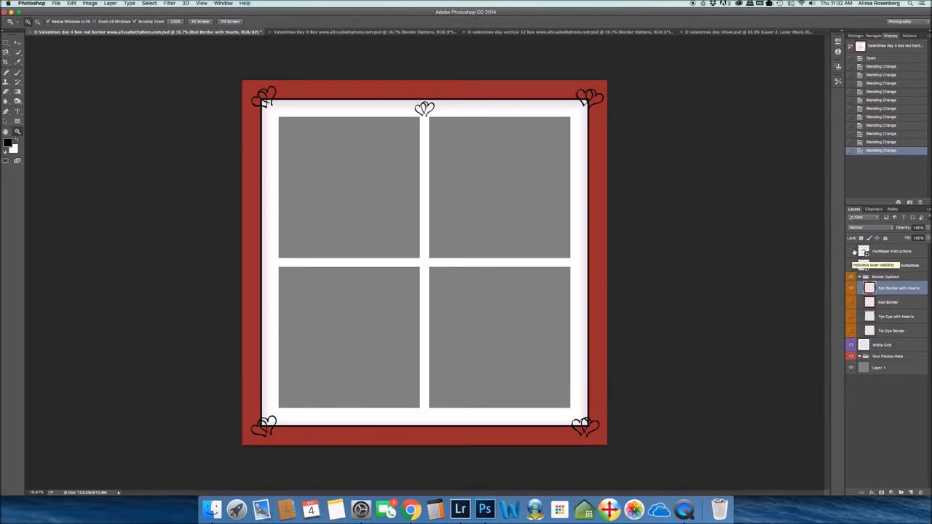
left_click(860, 277)
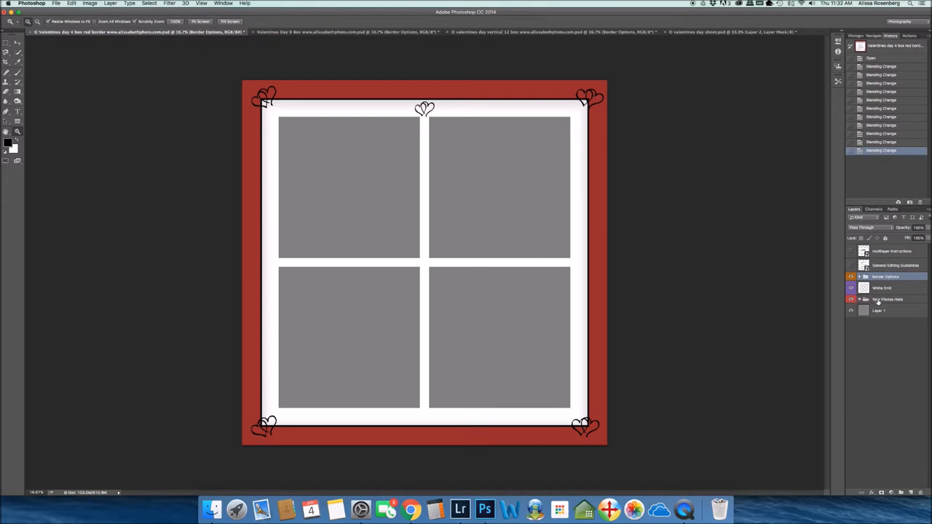
Toggle two border layers, hide and restore Border Options, and expand its four border layers.
left_click(850, 299)
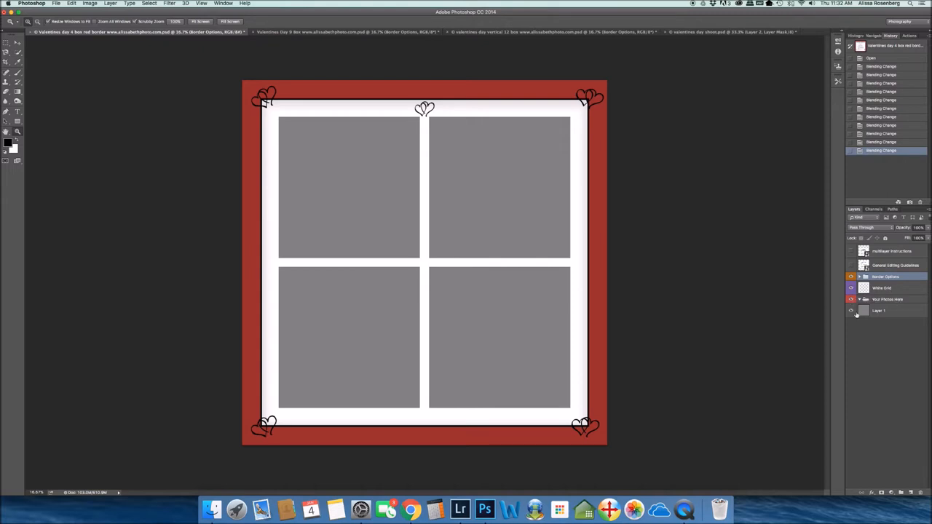
left_click(850, 310)
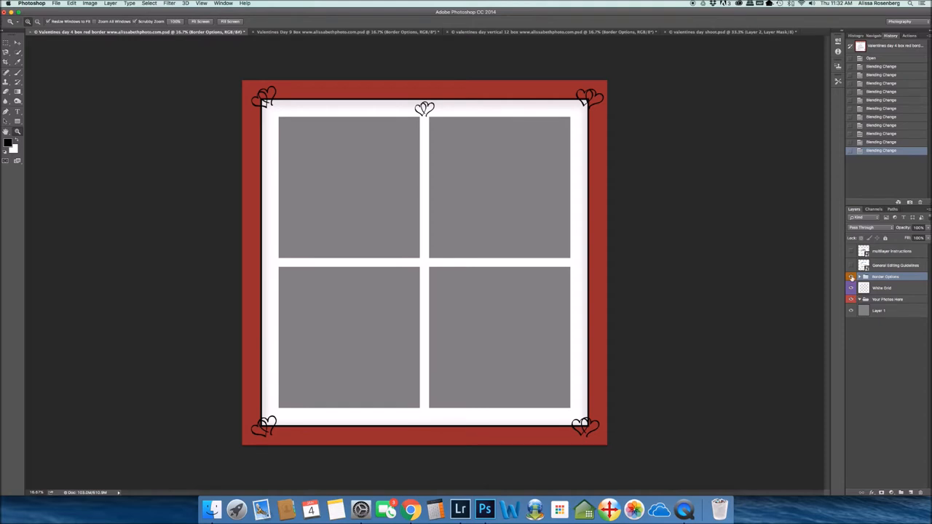
left_click(850, 277)
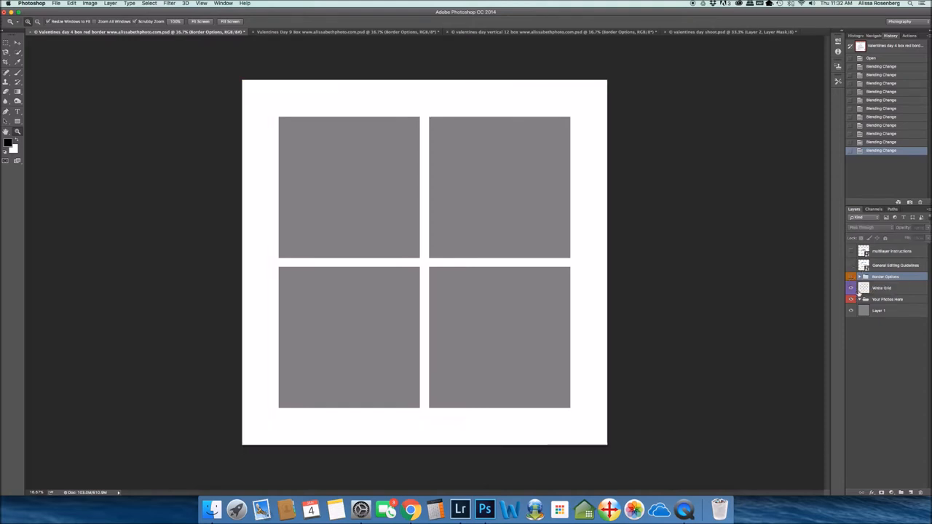
mouse_move(881, 288)
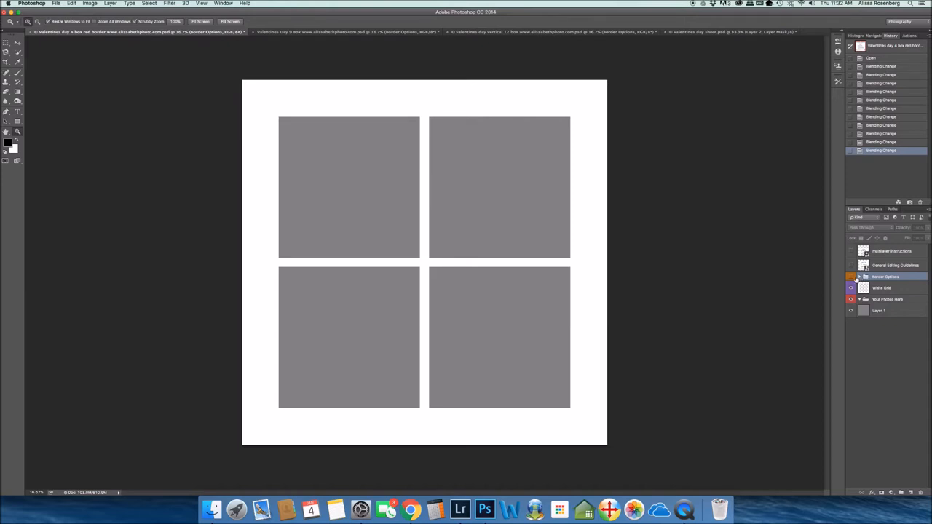
left_click(858, 276)
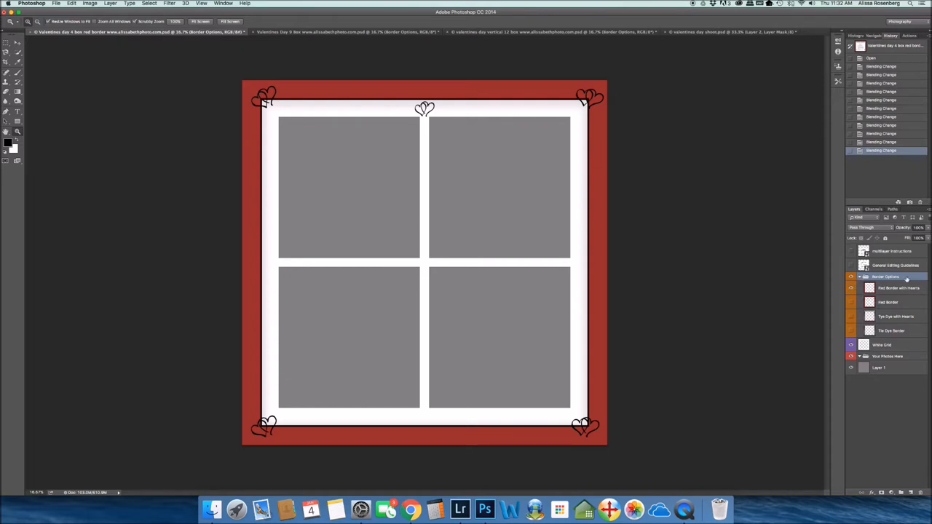
Preview the red, plain tie-dye and White Grid layers, ending with Tye Dye with Hearts visible.
left_click(850, 302)
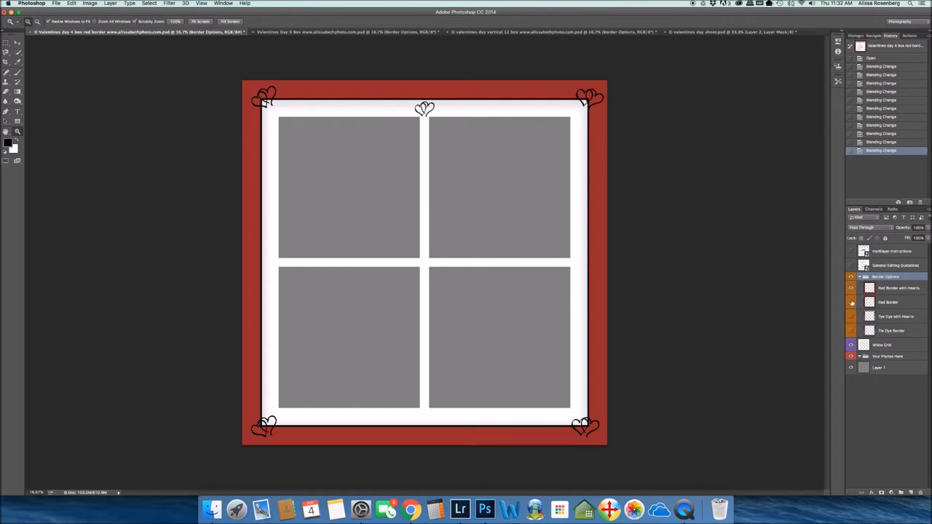
left_click(850, 302)
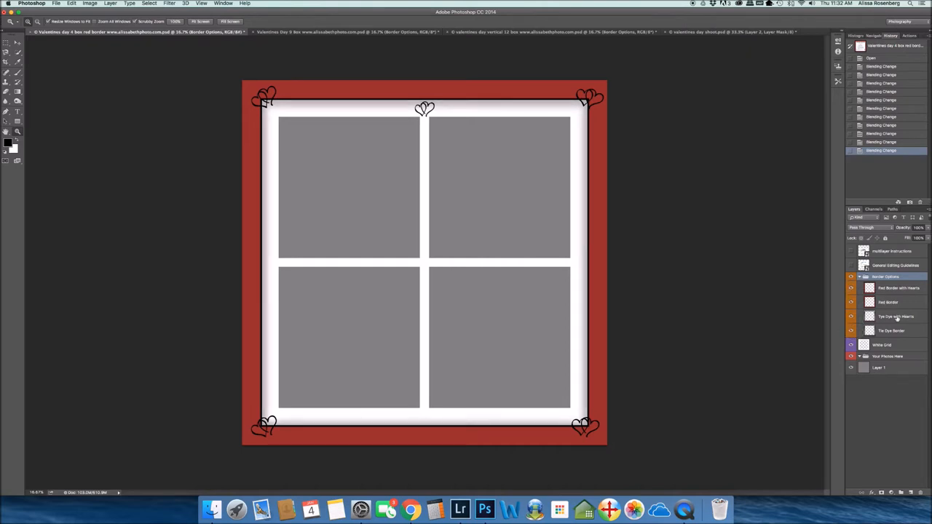
left_click(850, 316)
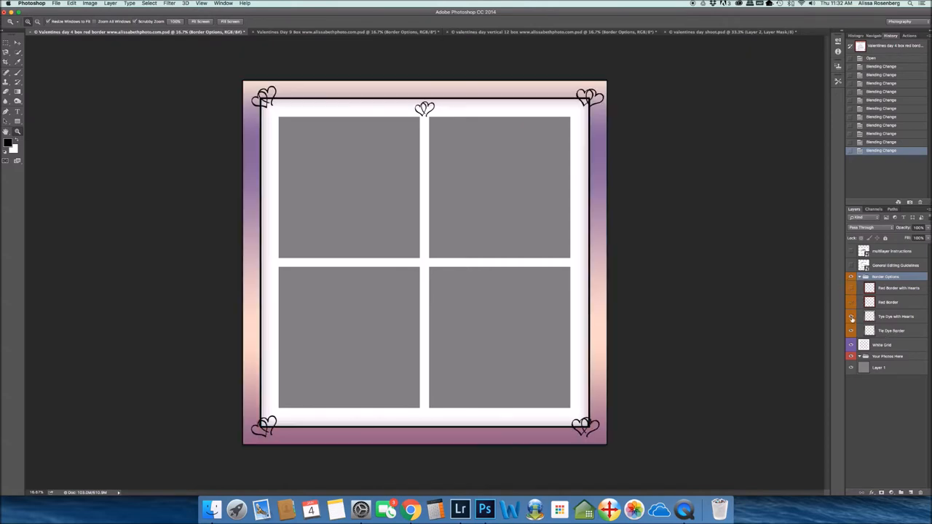
left_click(850, 330)
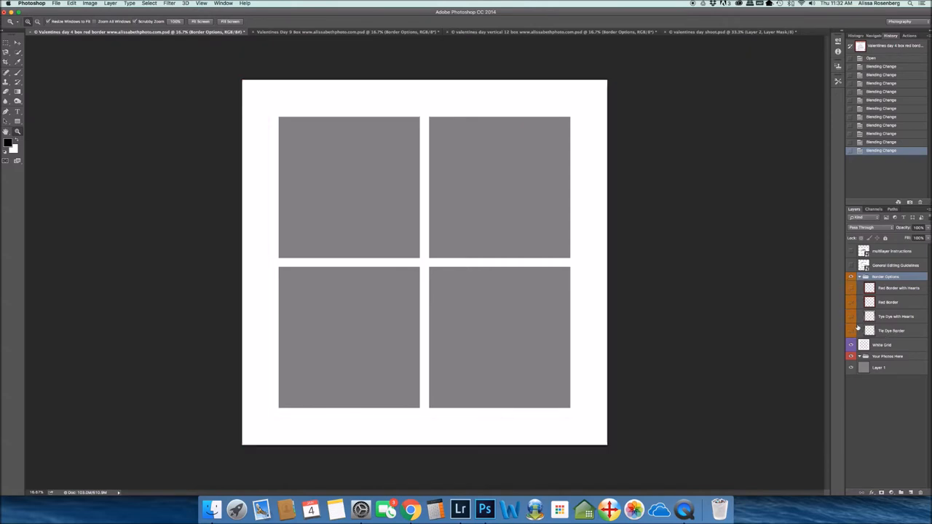
left_click(850, 345)
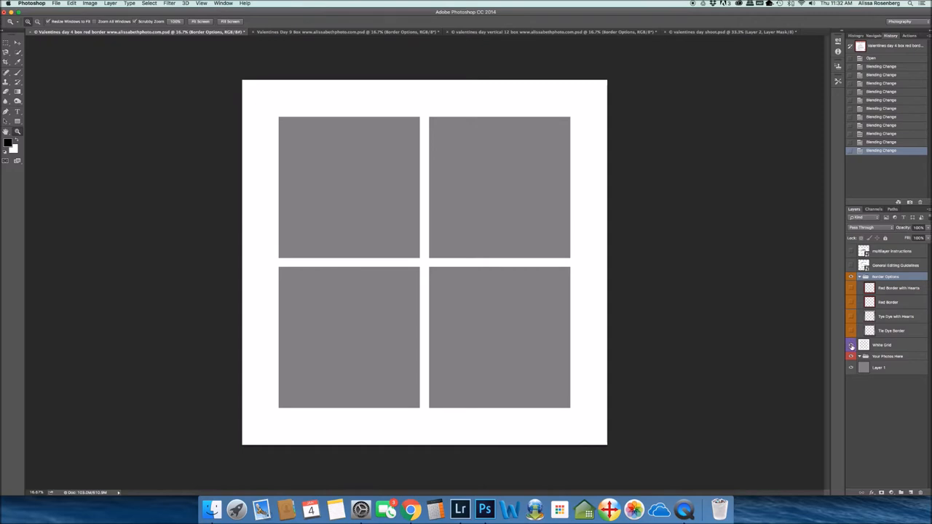
left_click(850, 331)
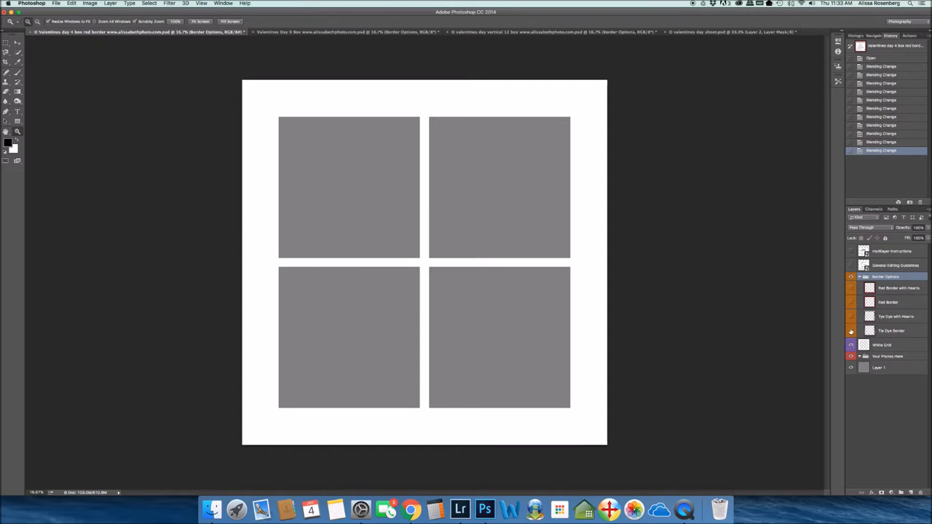
left_click(850, 345)
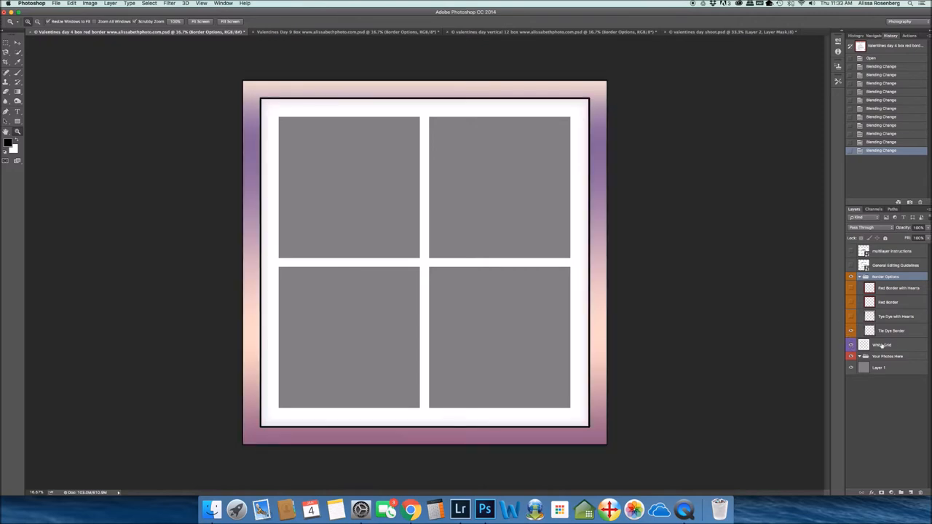
left_click(850, 344)
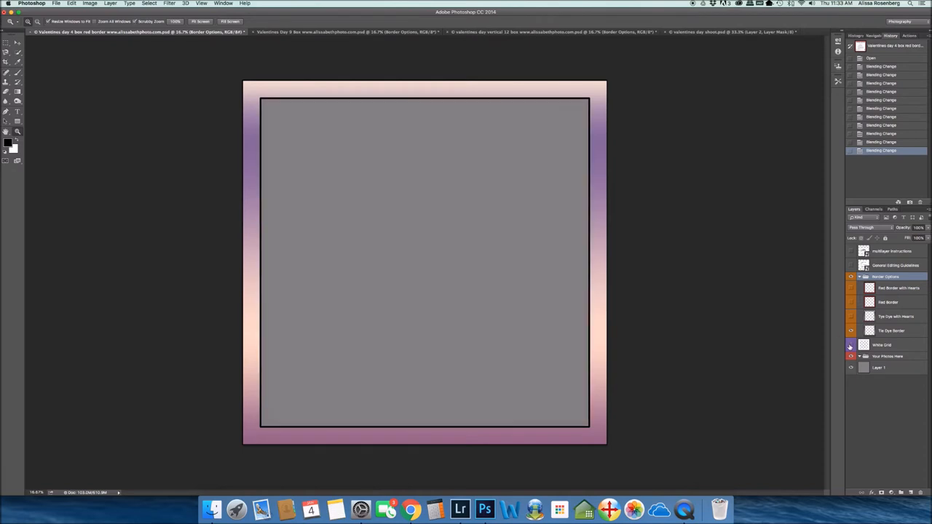
left_click(849, 345)
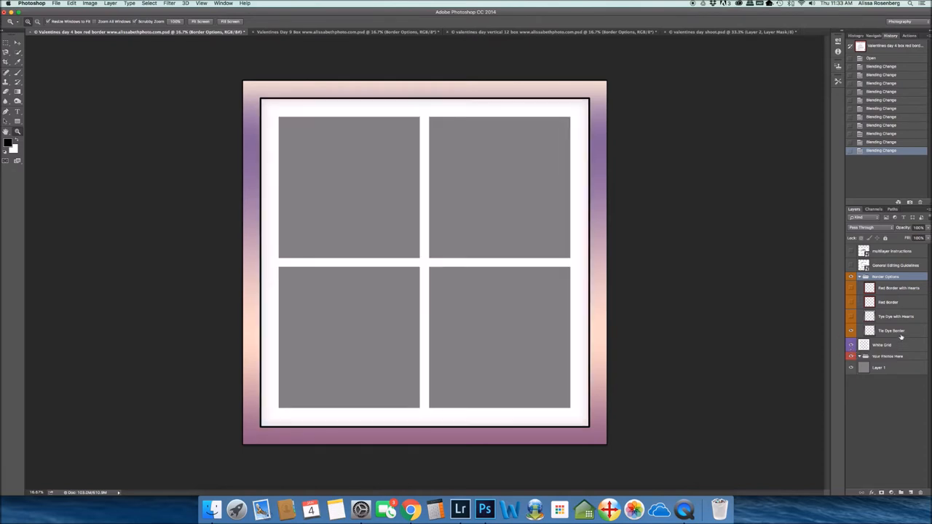
left_click(850, 330)
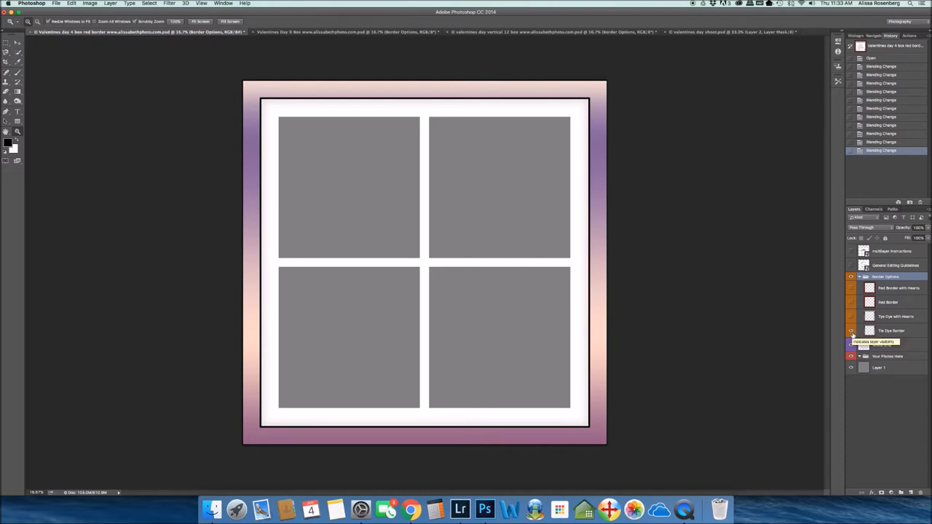
left_click(851, 316)
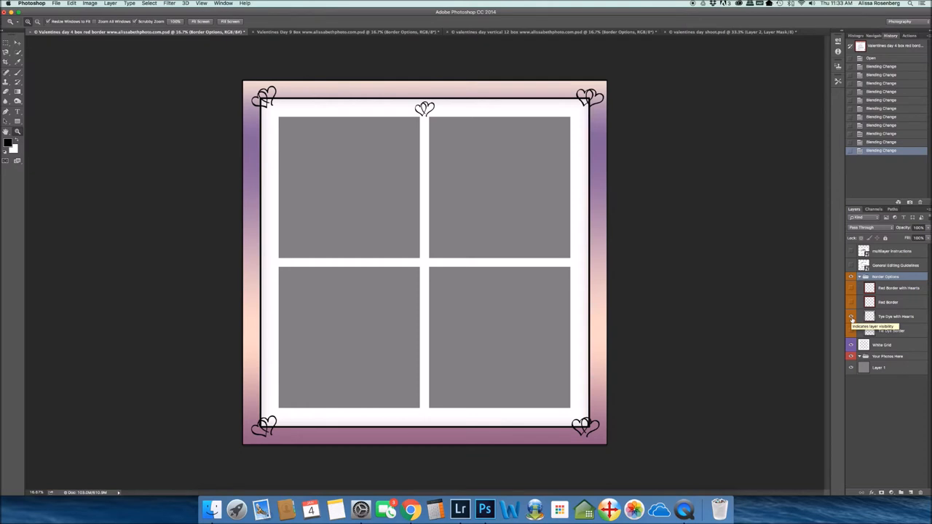
Hide the tie-dye border, preview plain Red Border, then show Red Border with Hearts.
left_click(851, 317)
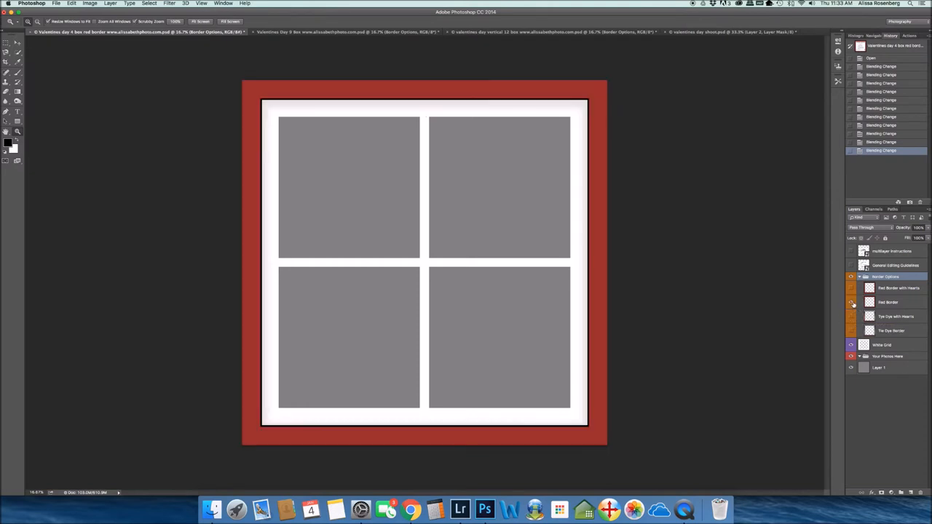
left_click(851, 288)
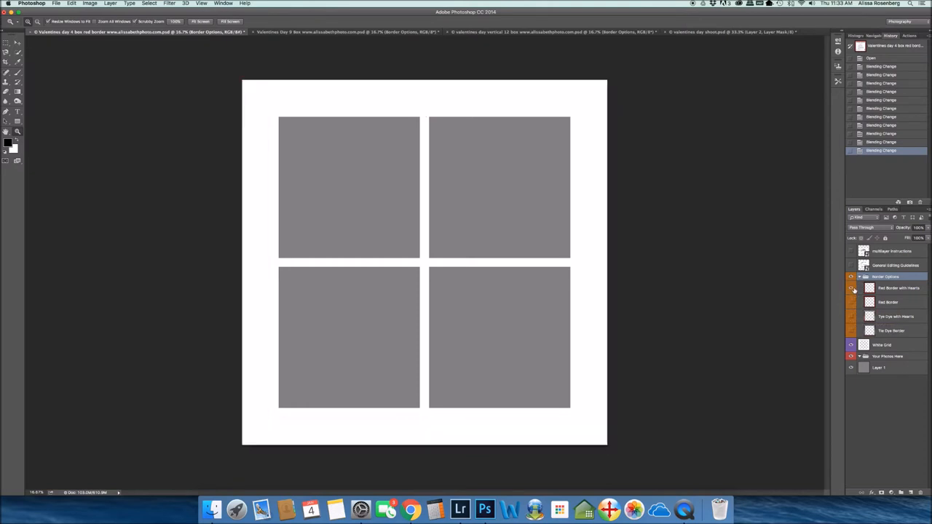
left_click(850, 287)
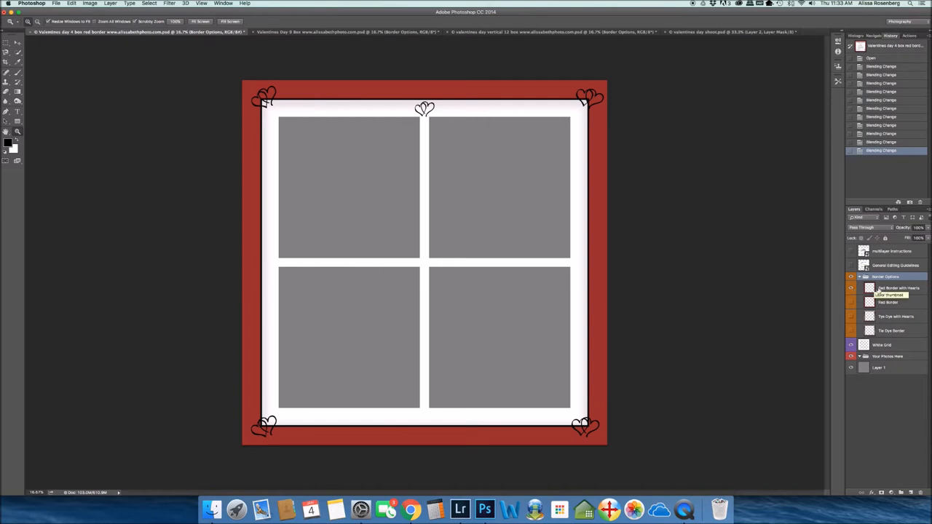
mouse_move(881, 288)
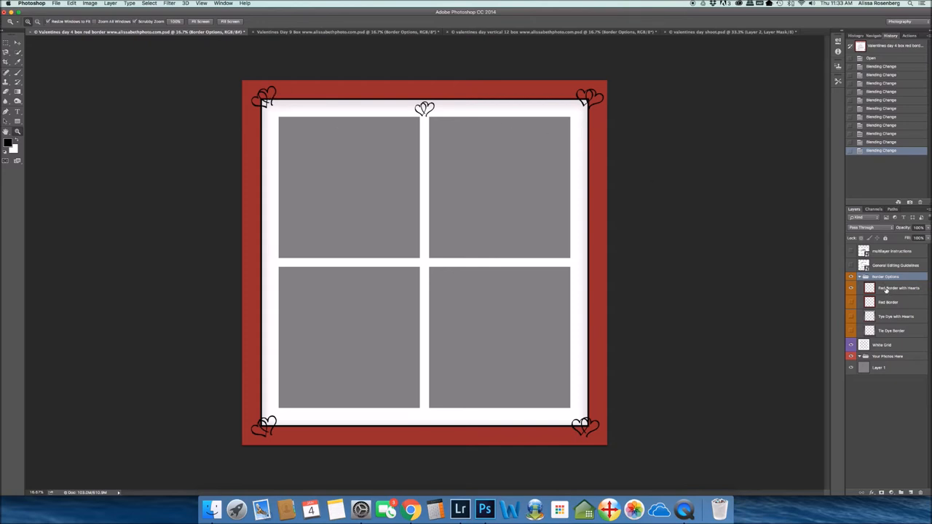
Apply Hue/Saturation to Red Border with Hearts: Hue -4, Saturation +27, after previewing purple and green.
left_click(895, 288)
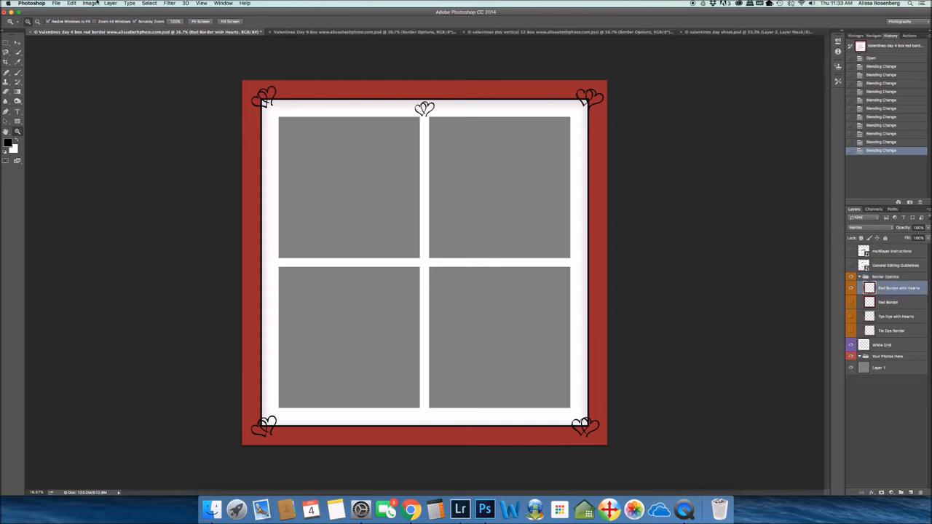
left_click(90, 4)
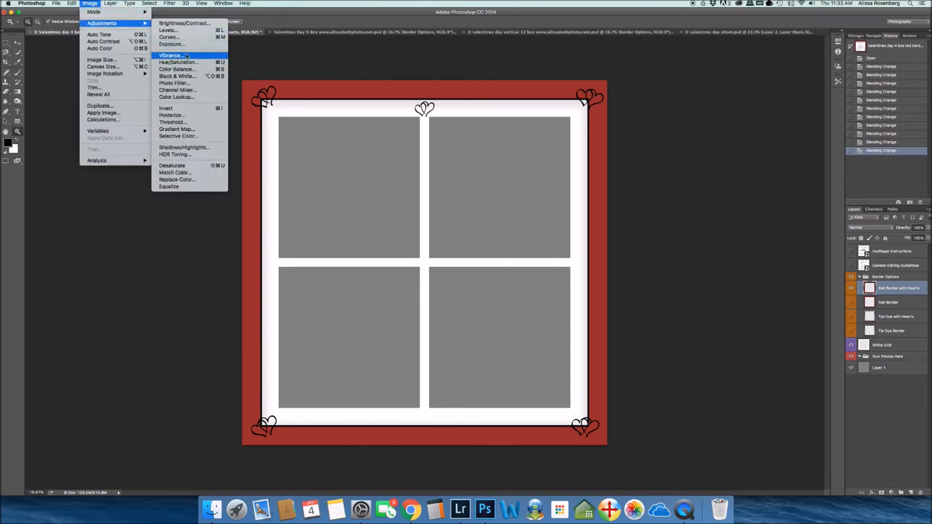
mouse_move(177, 62)
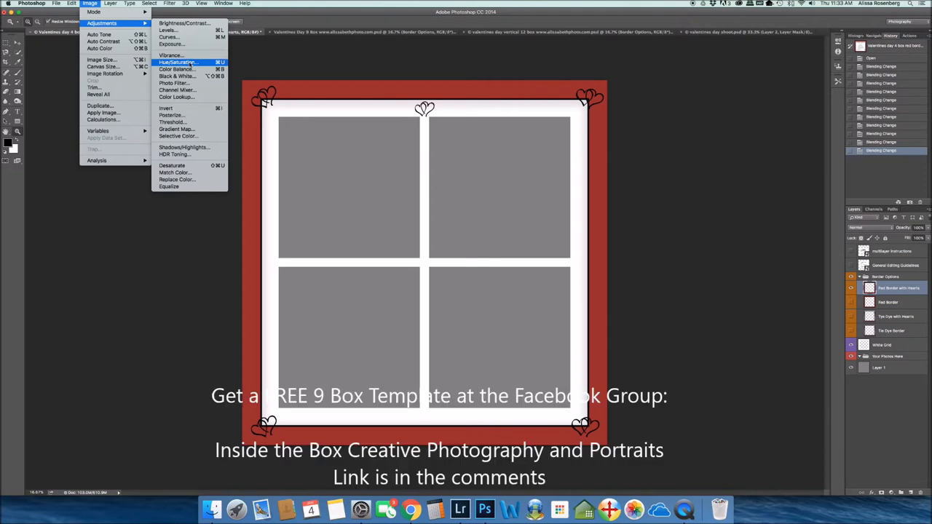
left_click(176, 62)
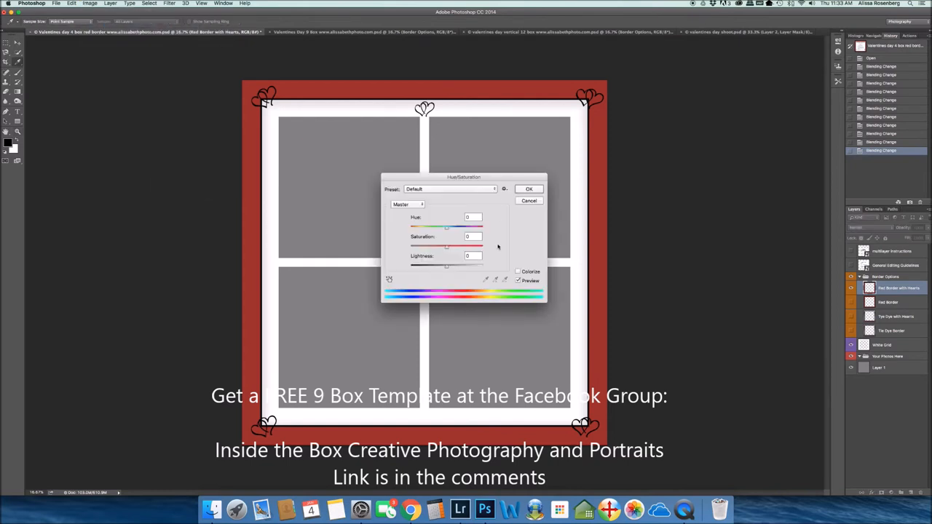
left_click_drag(447, 227, 446, 228)
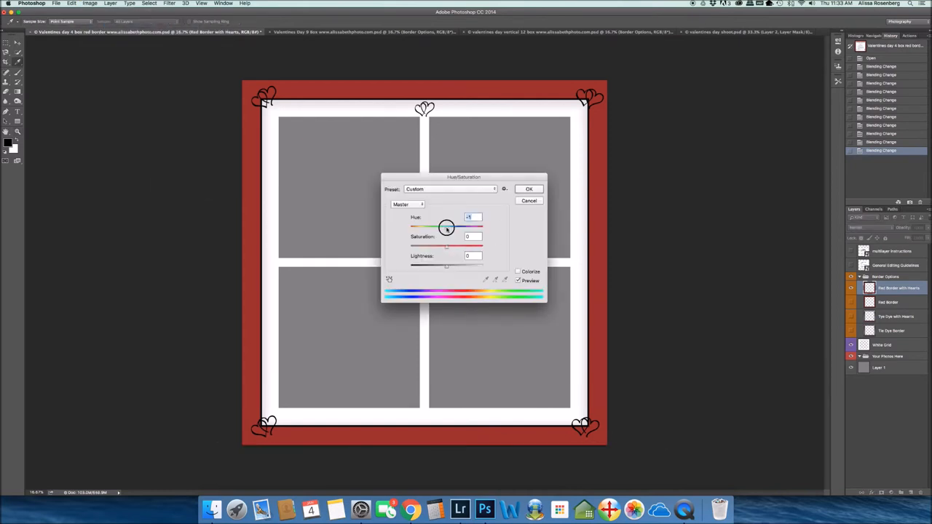
left_click_drag(446, 227, 425, 227)
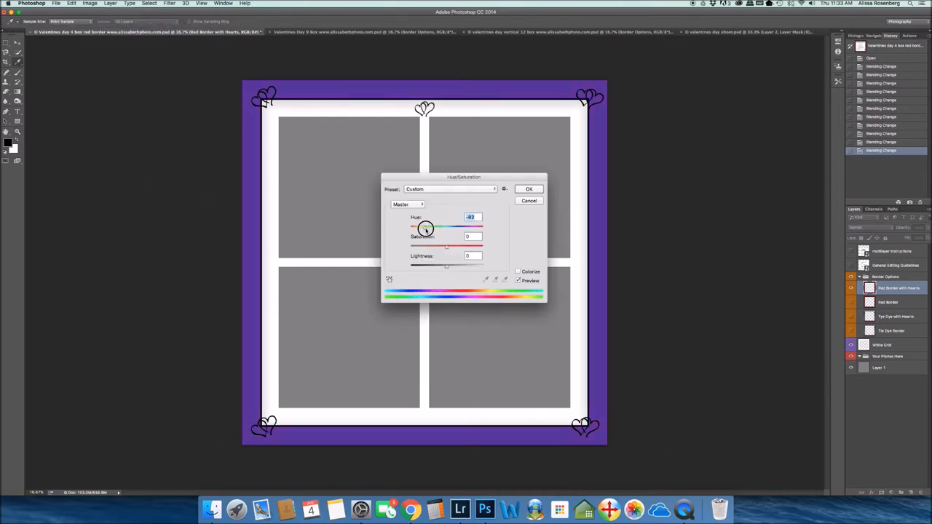
left_click_drag(426, 227, 469, 227)
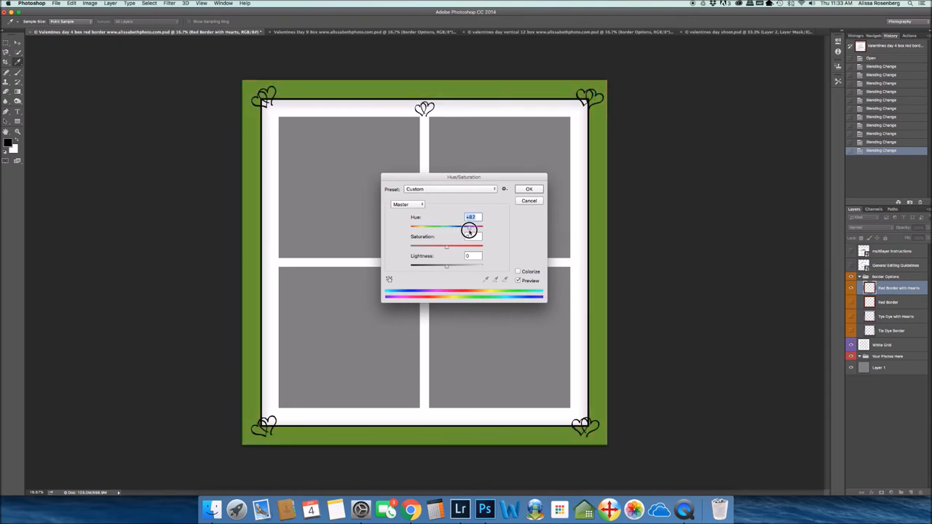
left_click_drag(468, 231, 457, 236)
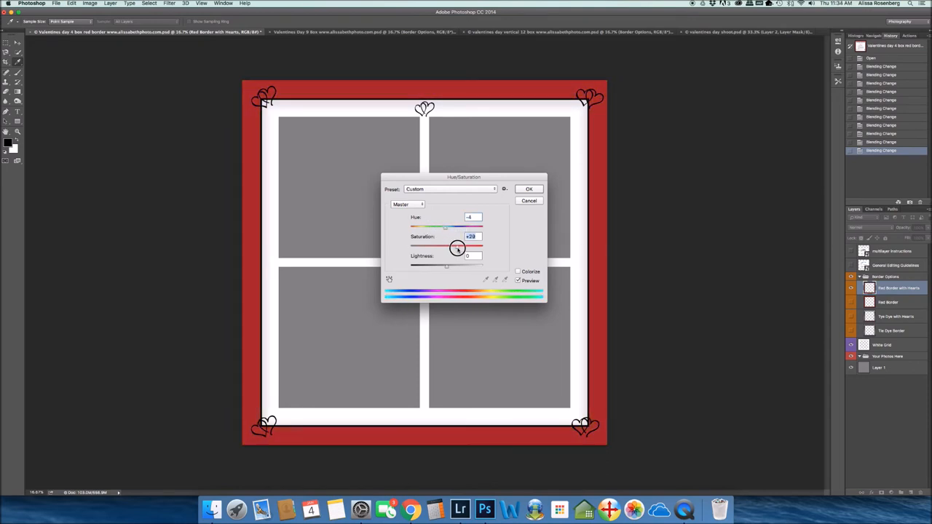
left_click_drag(457, 247, 435, 268)
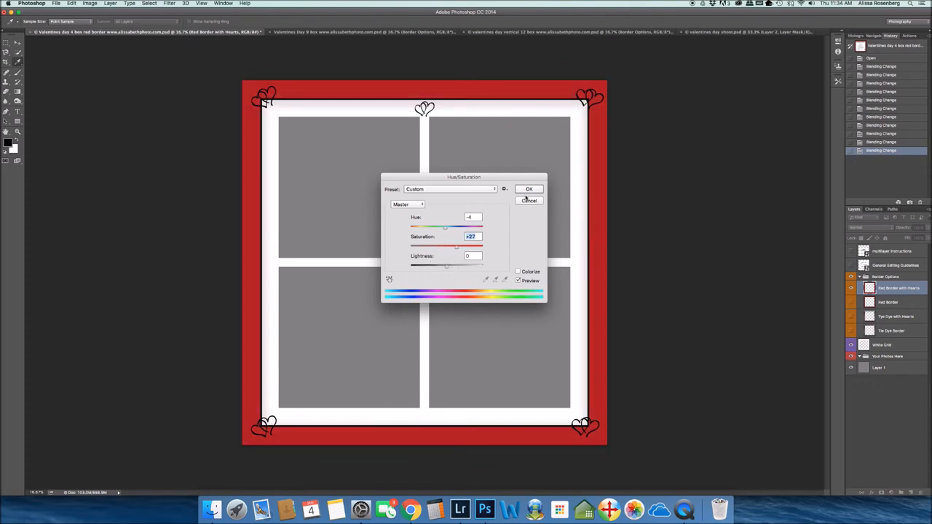
left_click(528, 190)
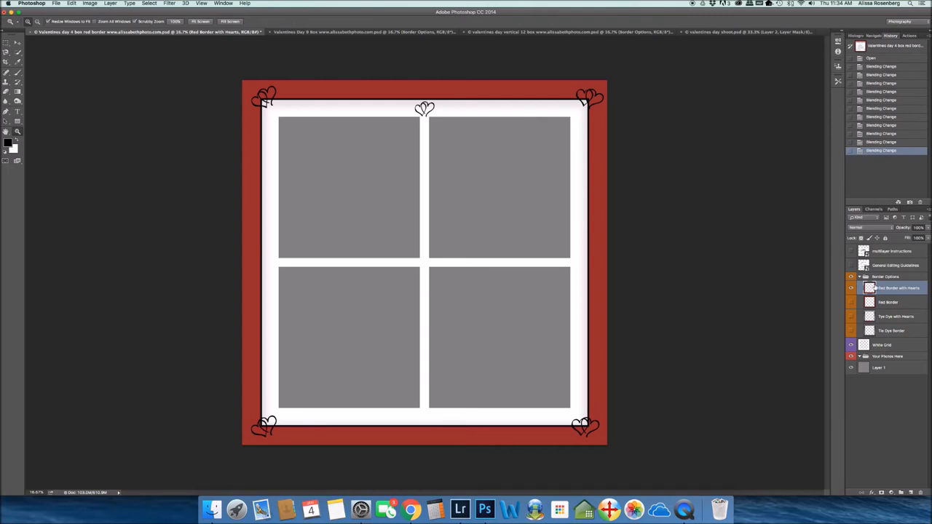
left_click(850, 251)
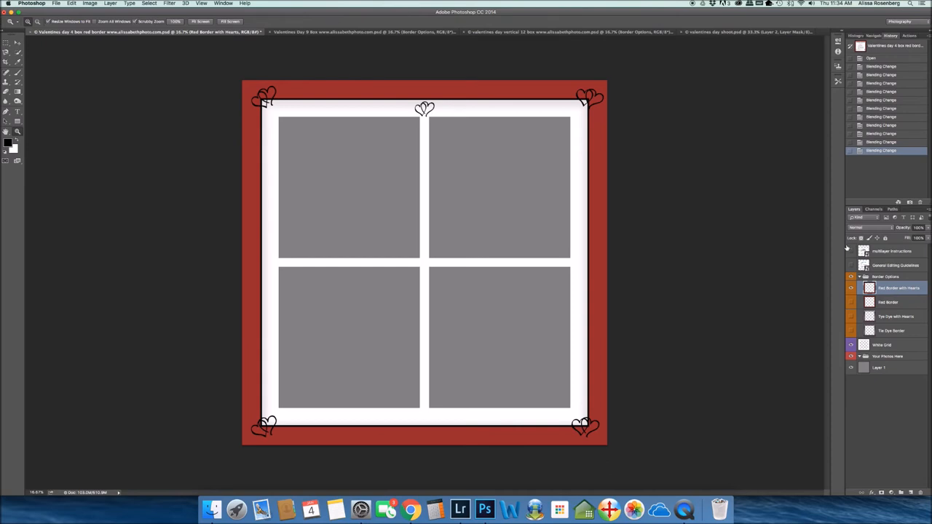
left_click(361, 31)
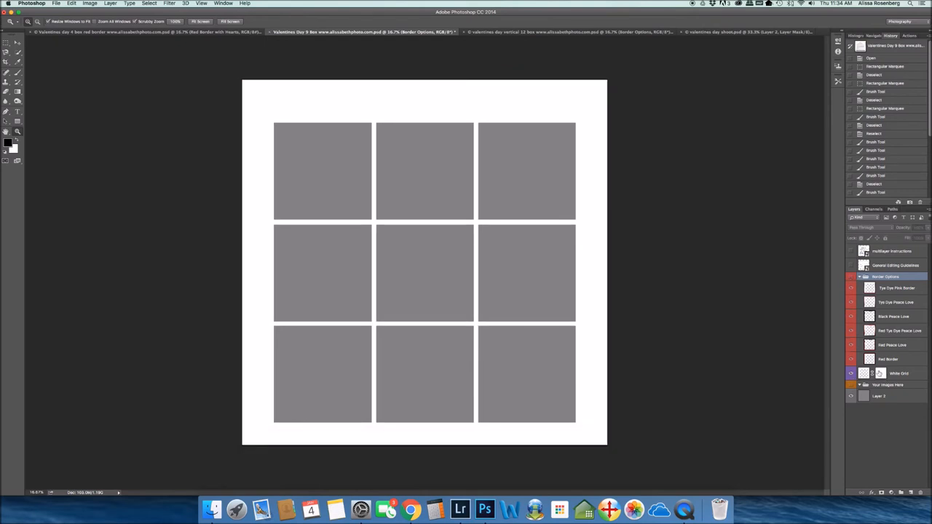
Preview the Peace Love and Red Tye Dye Peace Love borders, then show Tye Dye Pink Border.
left_click(850, 287)
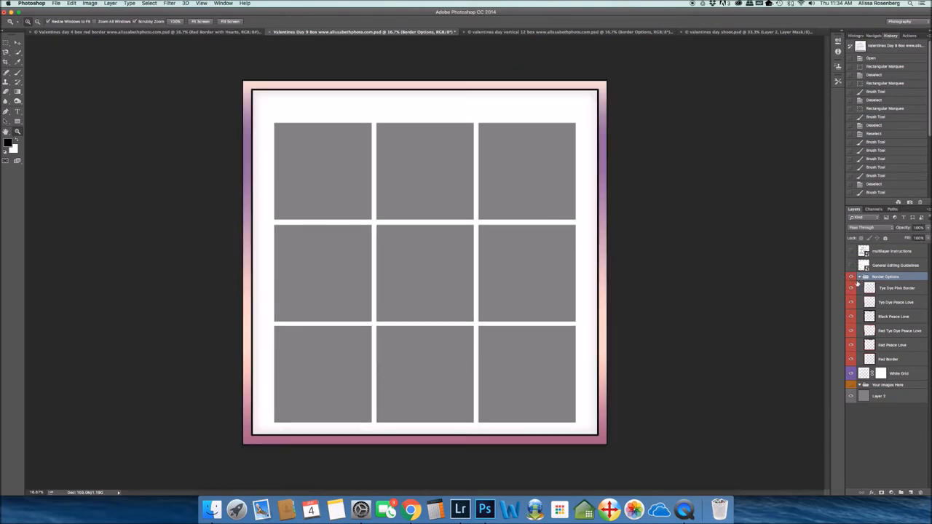
left_click(850, 344)
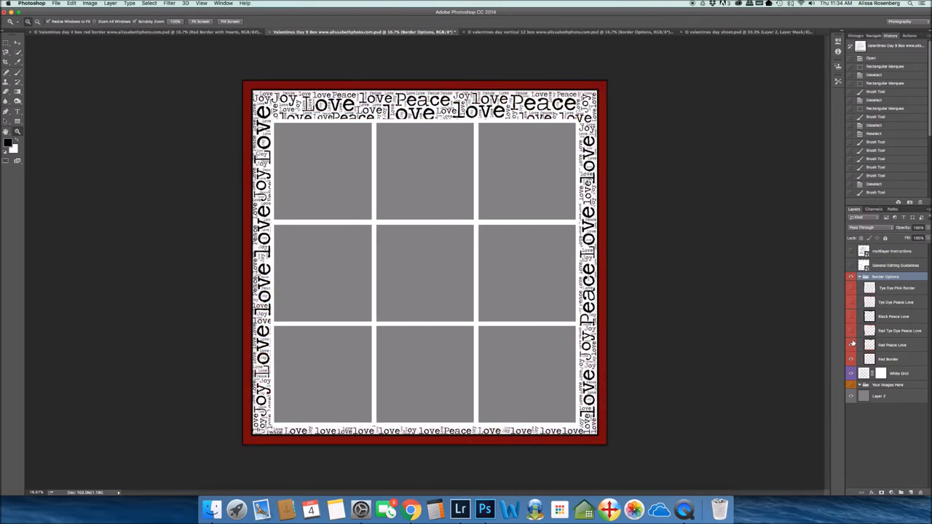
left_click(850, 345)
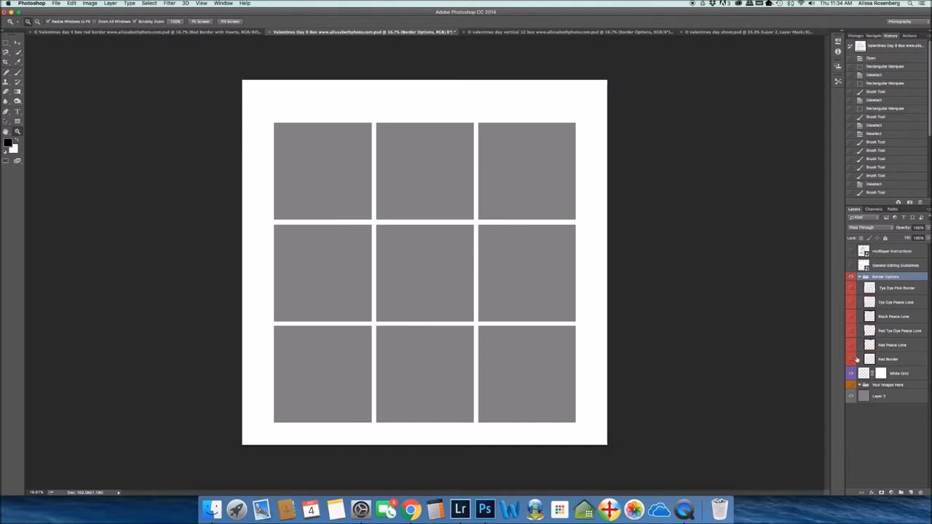
left_click(850, 345)
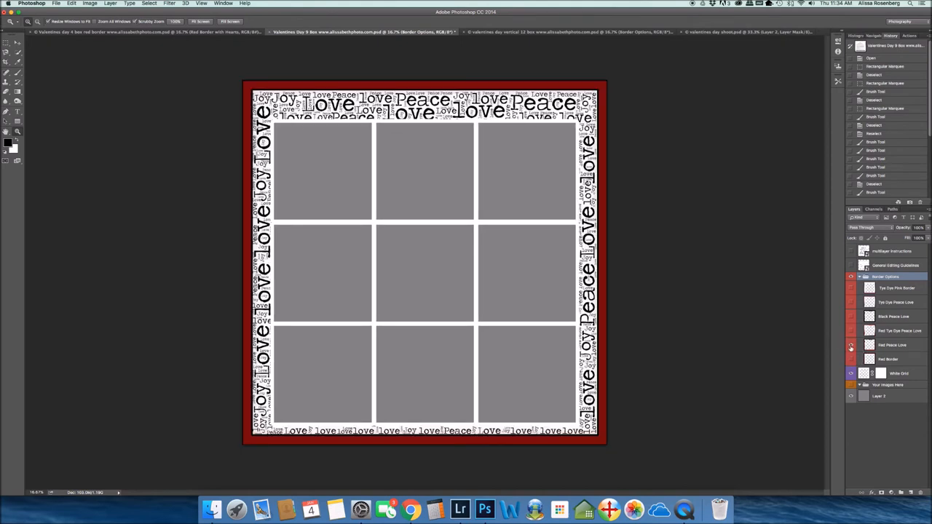
left_click(850, 335)
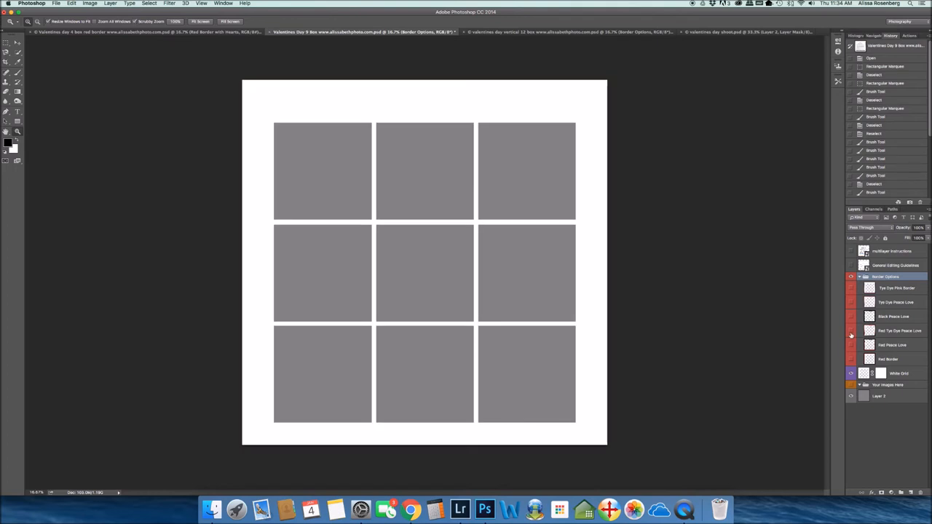
left_click(850, 332)
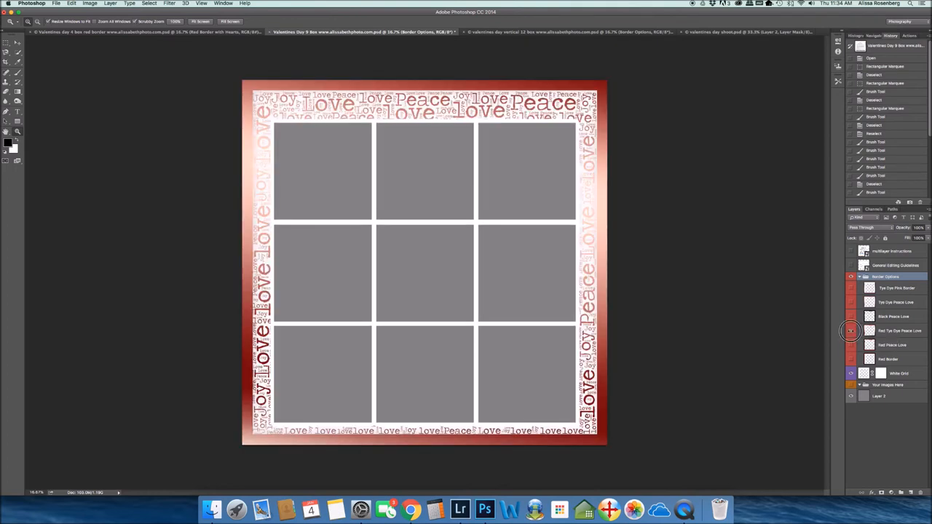
left_click(850, 316)
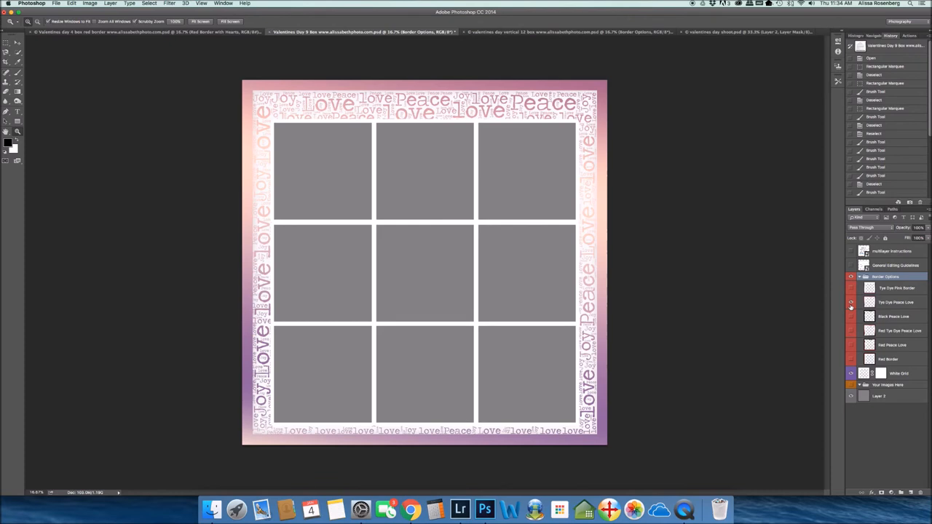
left_click(850, 289)
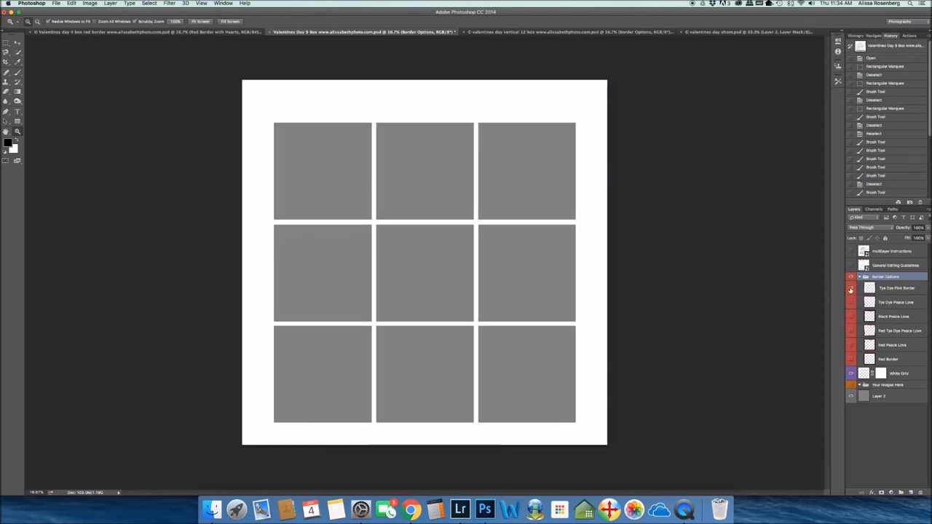
left_click(850, 302)
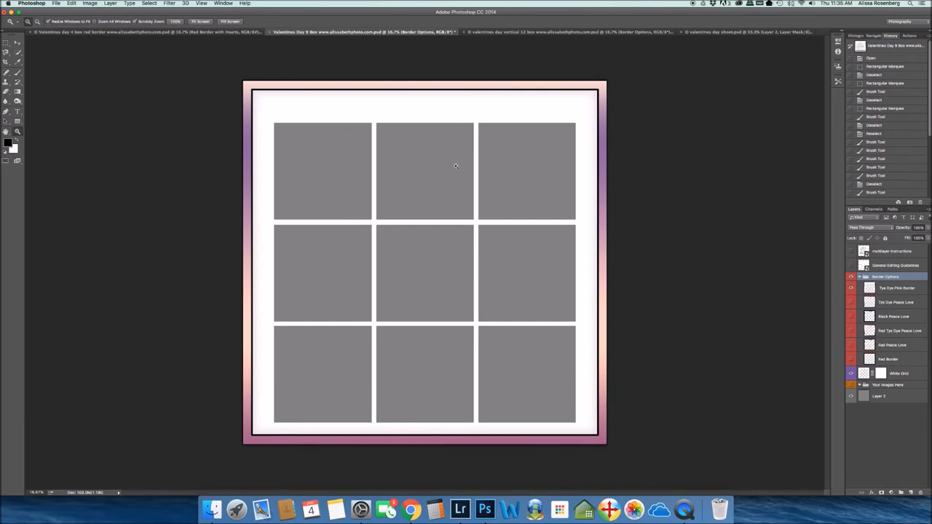
mouse_move(313, 109)
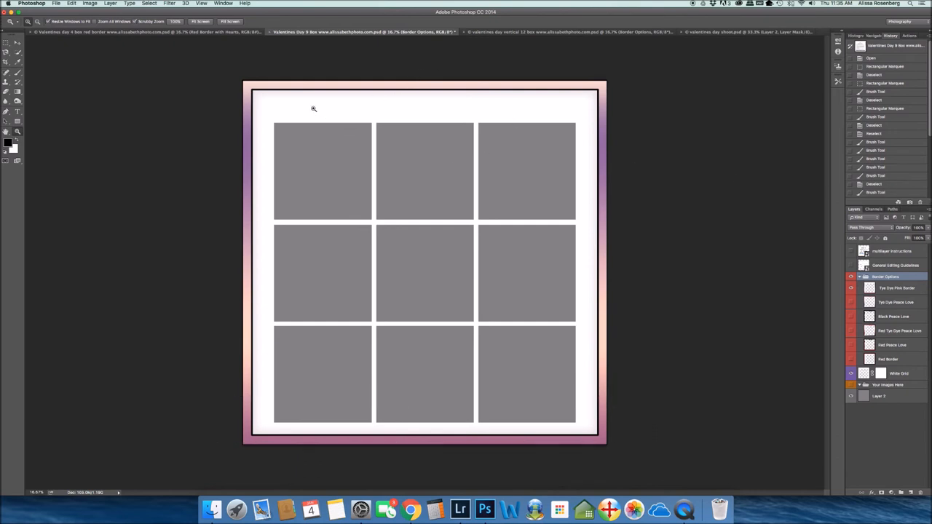
mouse_move(560, 103)
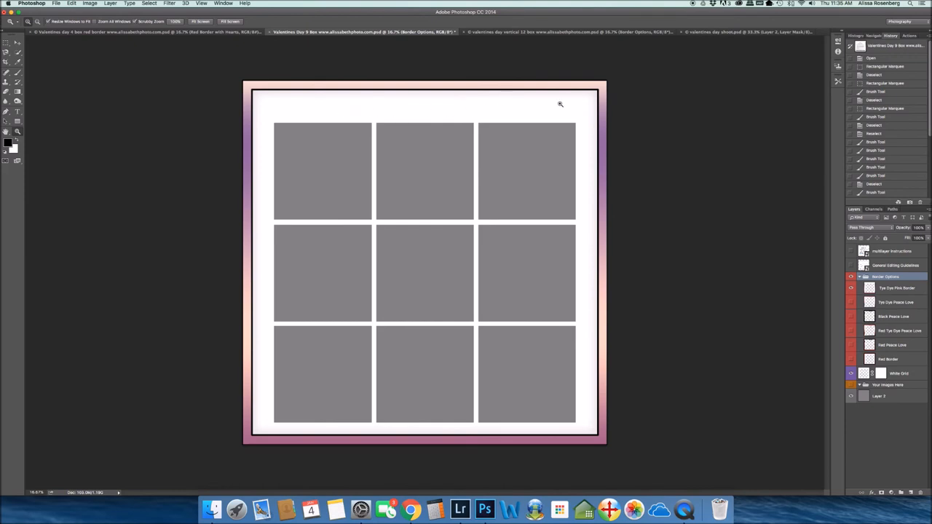
mouse_move(525, 104)
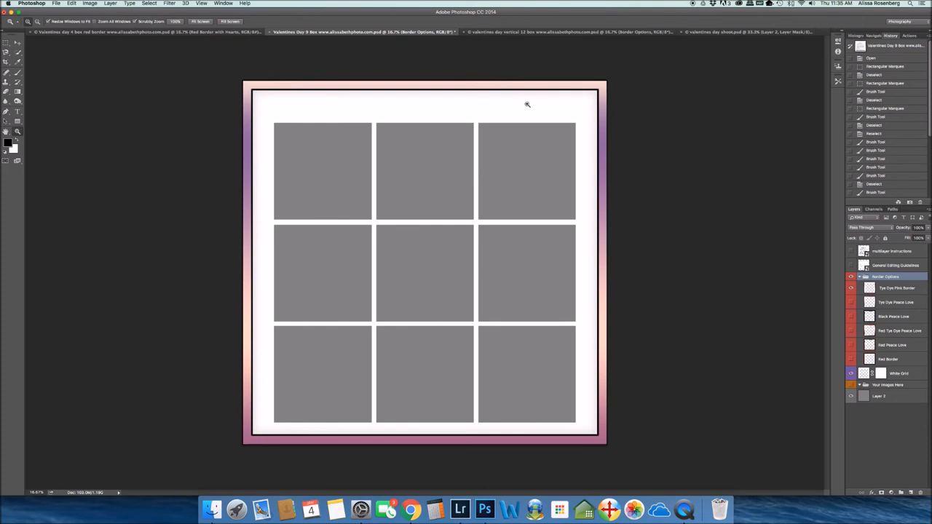
Toggle two border layers, then switch to the 'valentines day vertical 12 box' document.
left_click(851, 302)
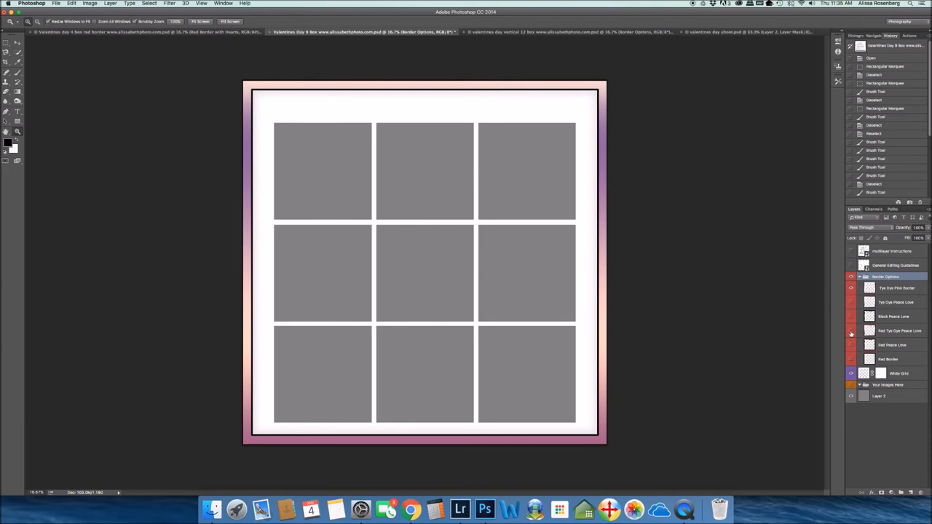
left_click(850, 288)
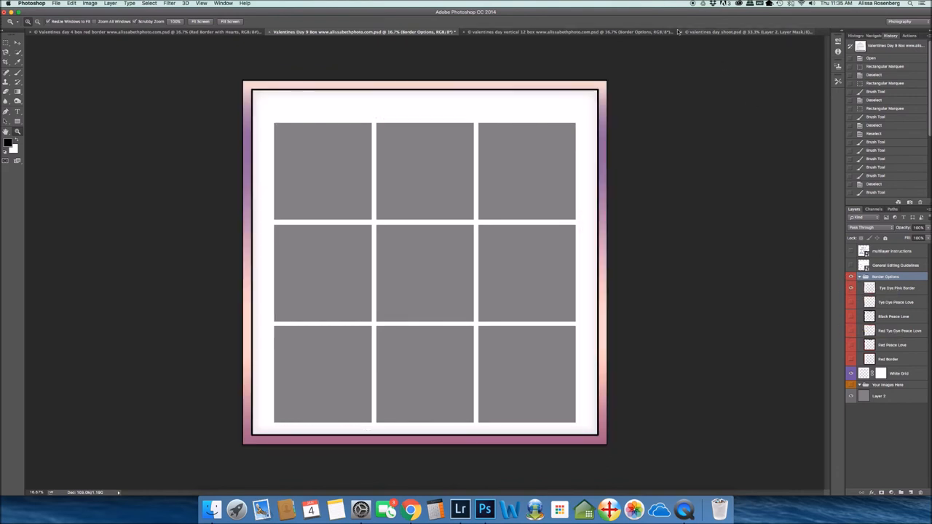
left_click(567, 32)
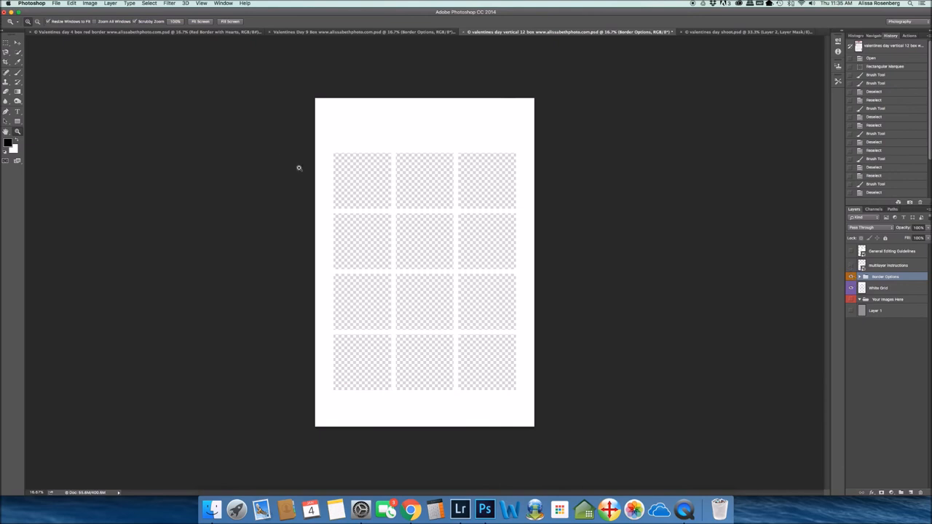
mouse_move(535, 182)
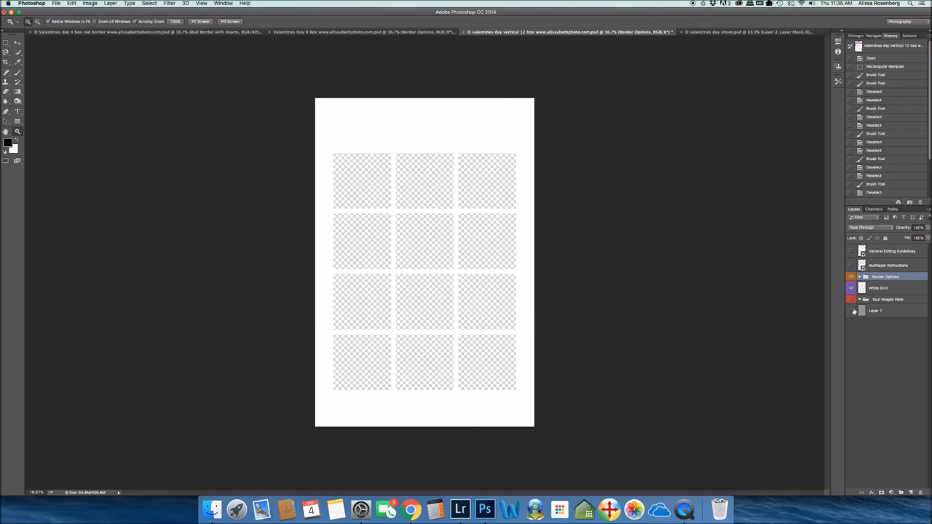
Show the gray Layer 1 placeholder in all 12 boxes and expand Border Options' five borders.
left_click(850, 251)
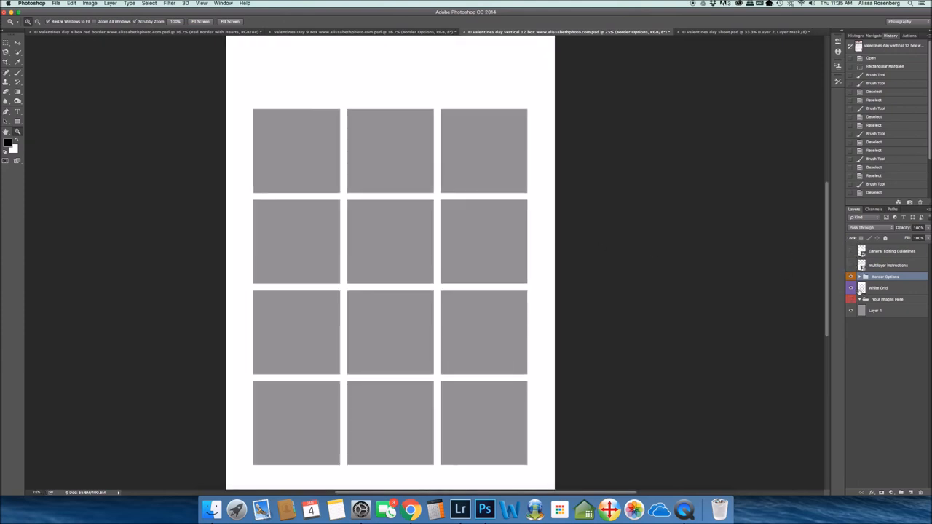
mouse_move(409, 59)
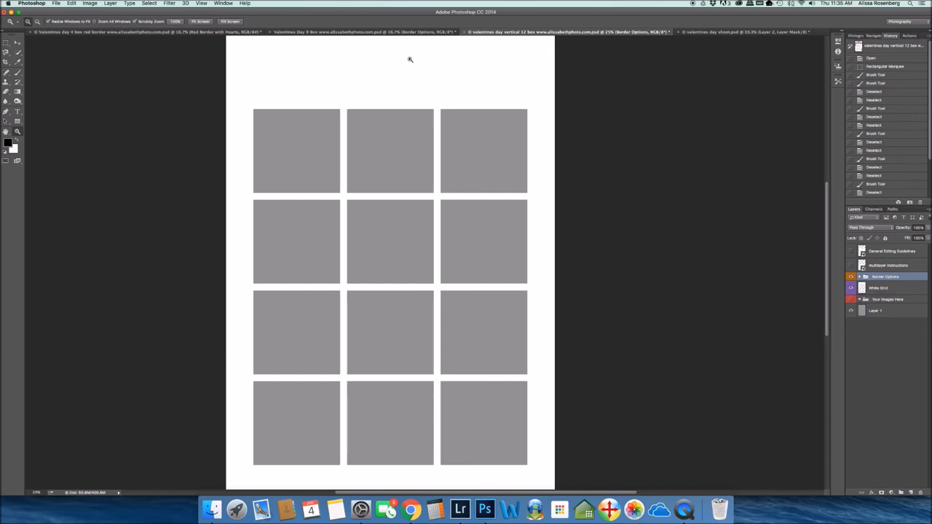
mouse_move(529, 124)
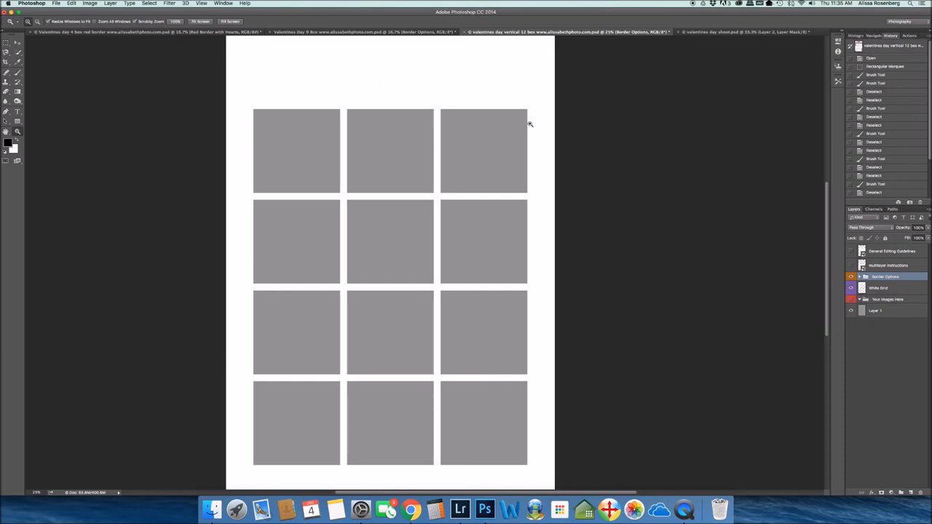
mouse_move(533, 141)
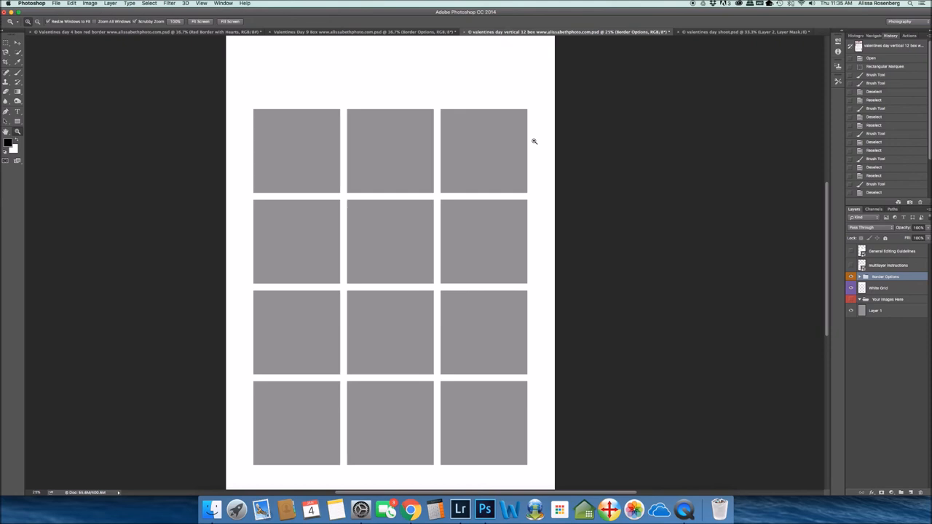
mouse_move(734, 186)
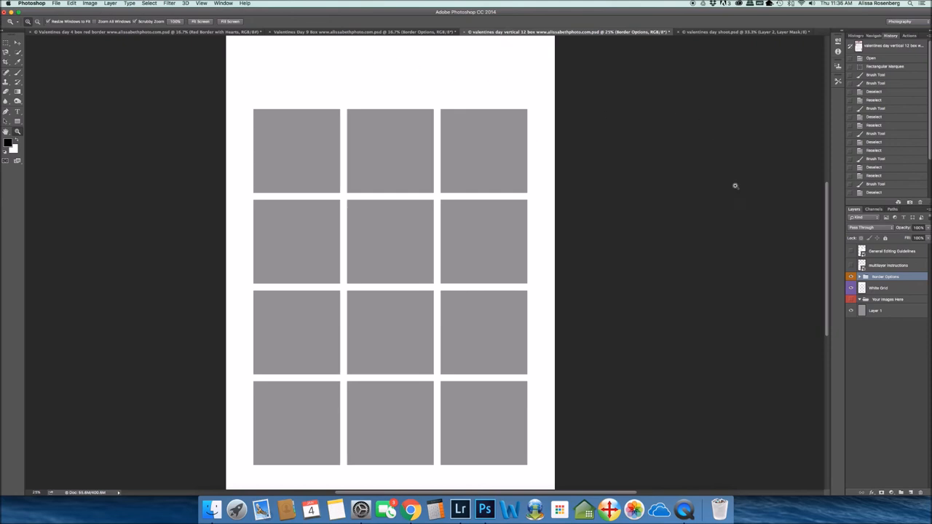
left_click(859, 277)
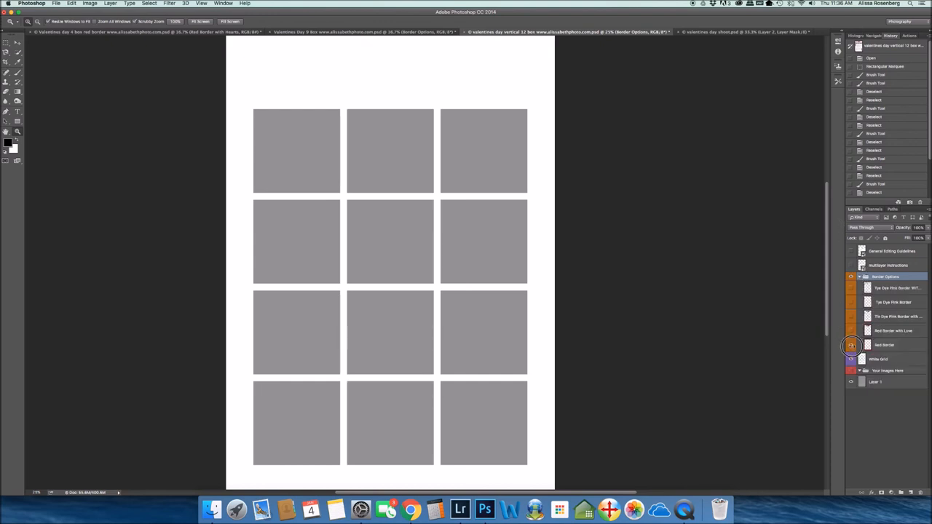
Preview the red and tie-dye LOVE borders, ending with the three-hearts Tye Dye Pink Border.
left_click(850, 331)
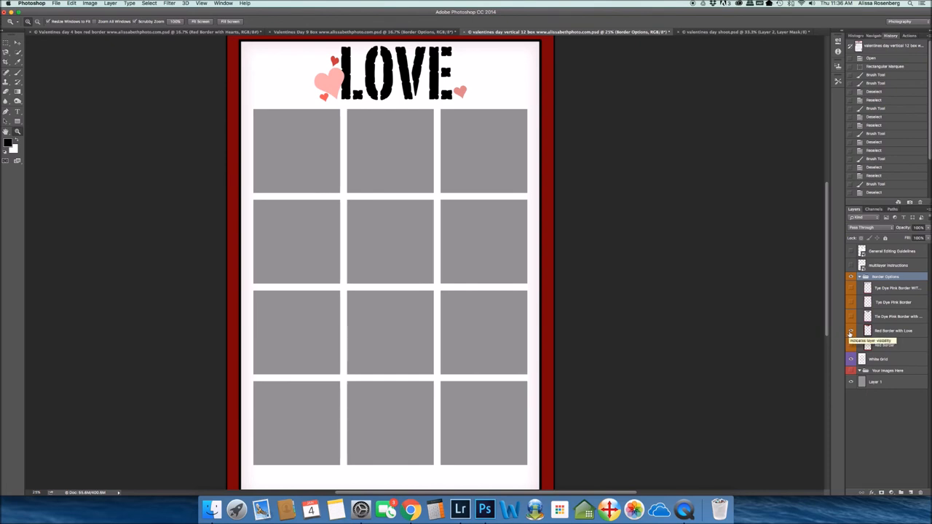
left_click(851, 331)
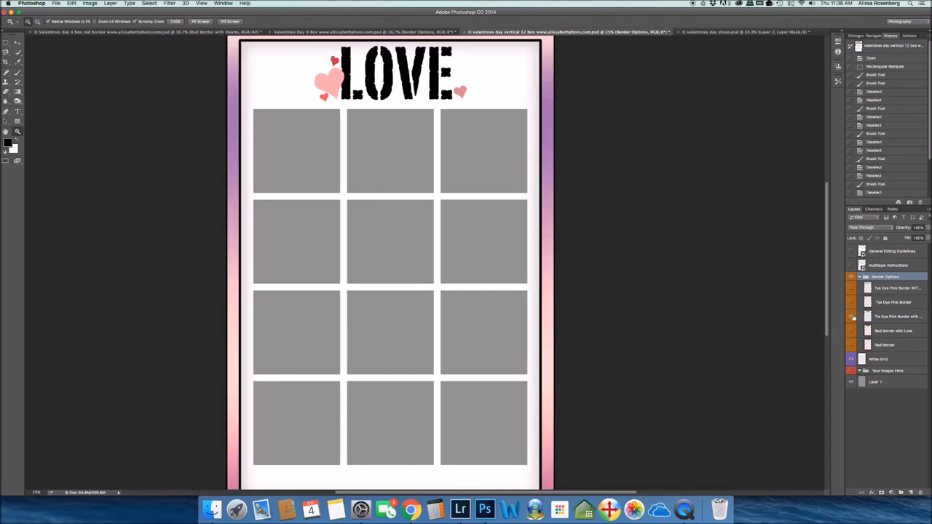
left_click(850, 304)
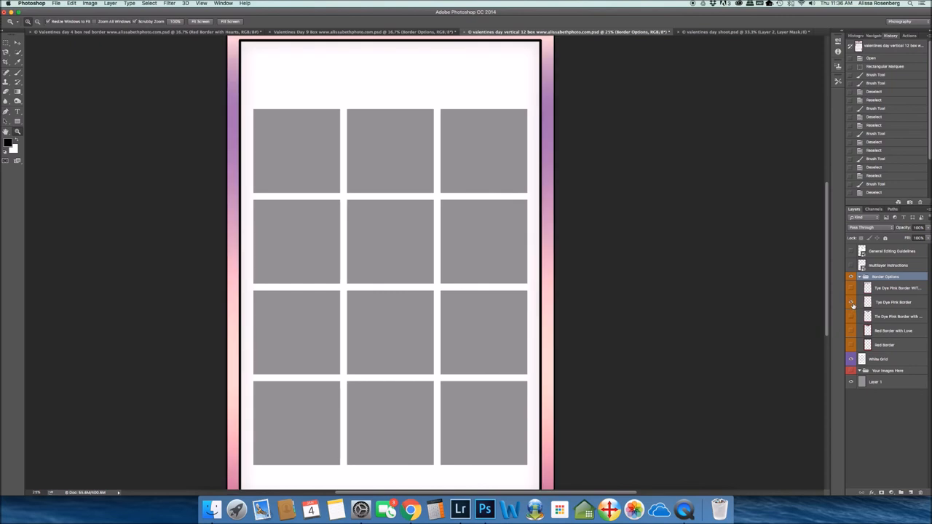
left_click(850, 302)
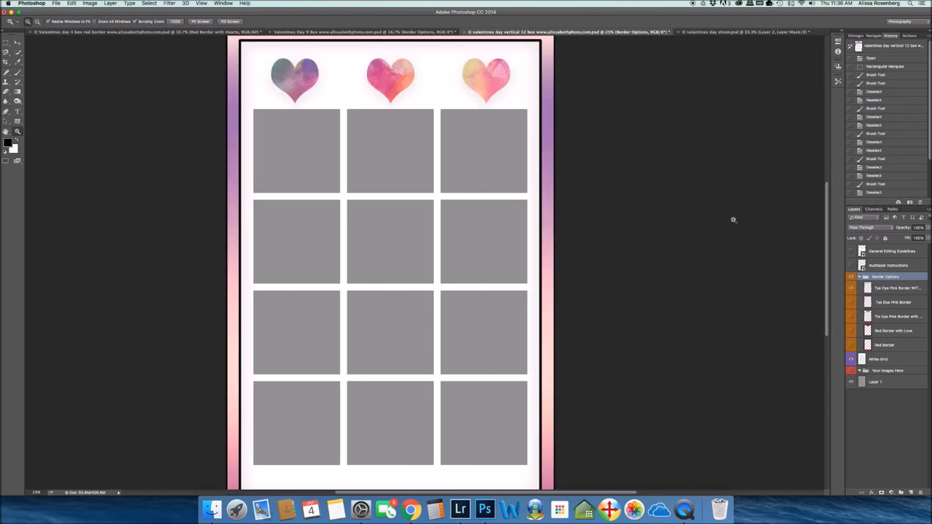